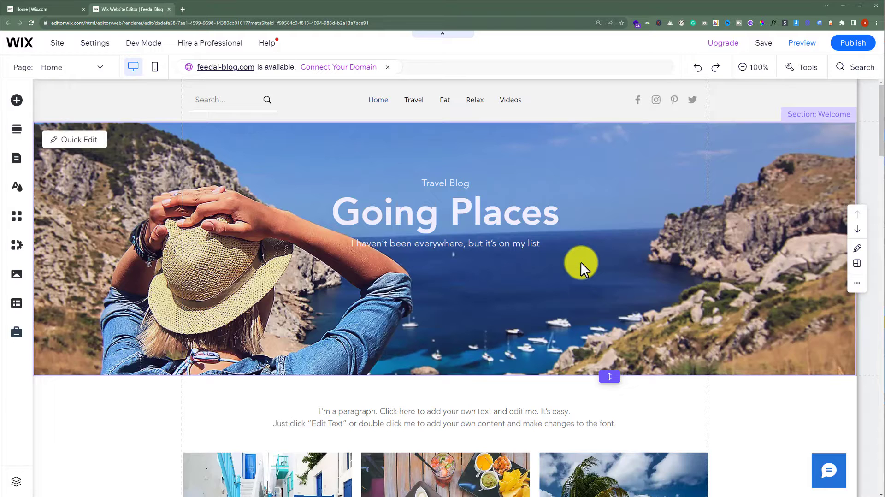
pyautogui.moveTo(363, 170)
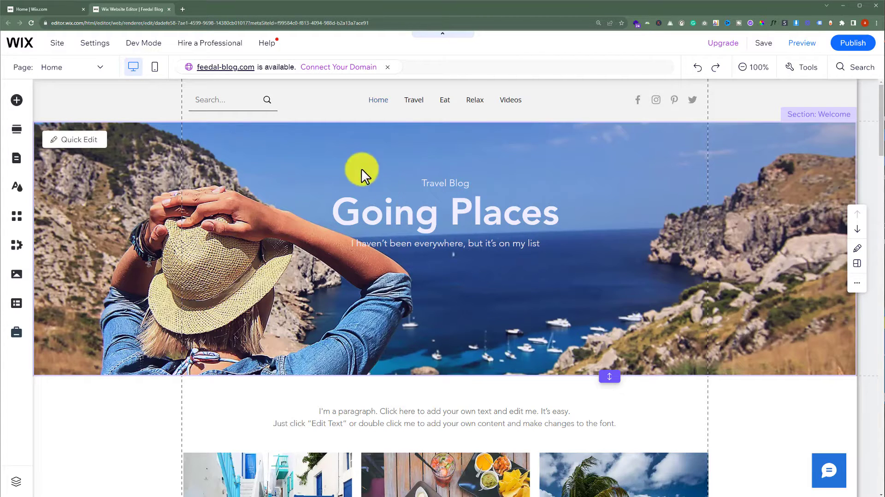
# Step: Switch from the homepage editor to the travel blog site's Wix dashboard
pyautogui.click(46, 9)
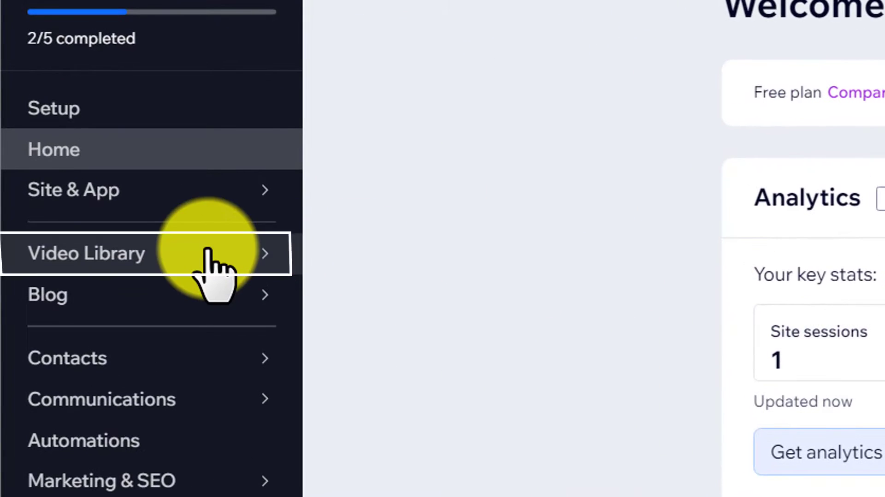
# Step: Show the Video Library's videos list with the Documents upload video
pyautogui.click(86, 253)
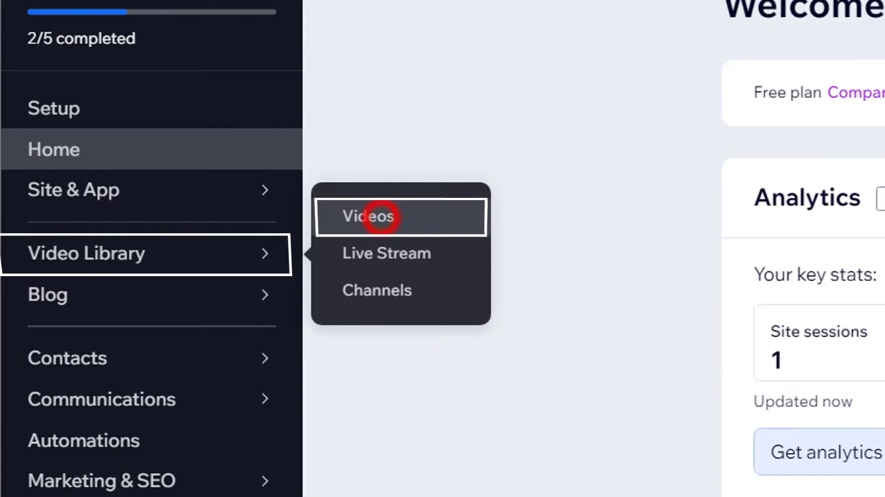
pyautogui.click(368, 217)
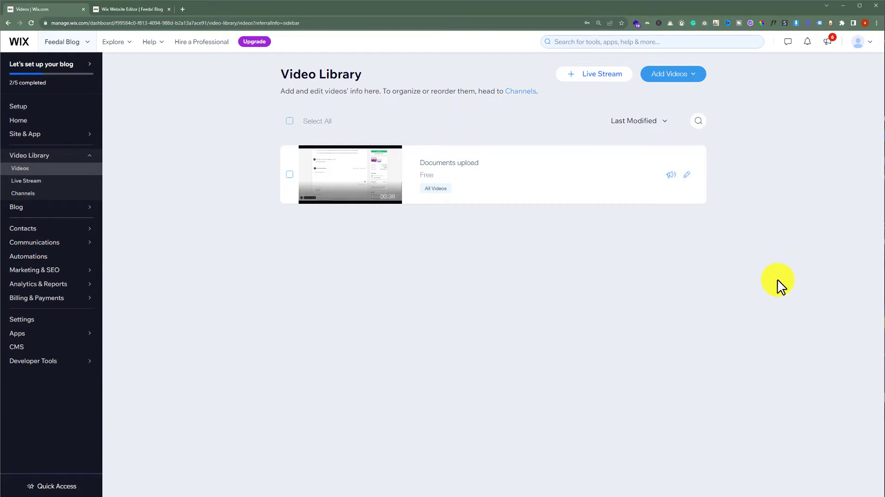
pyautogui.moveTo(771, 289)
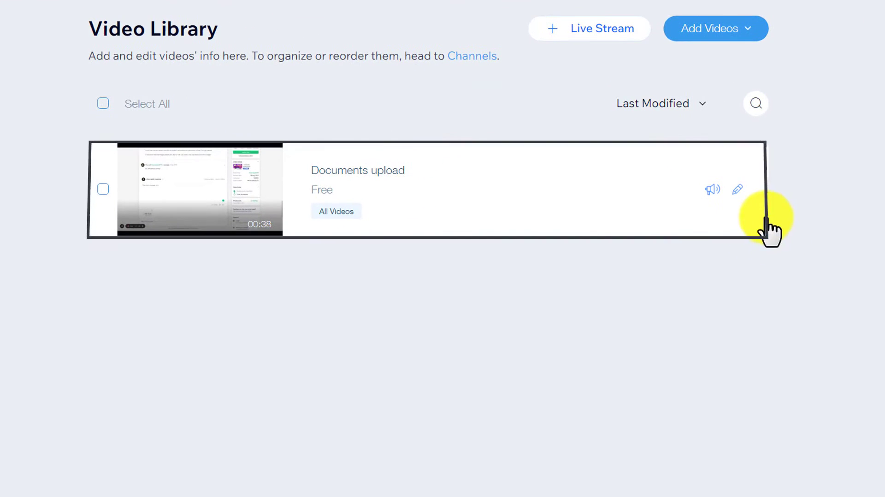
# Step: Set the Documents upload video's download option to Allow downloads and save it
pyautogui.click(738, 189)
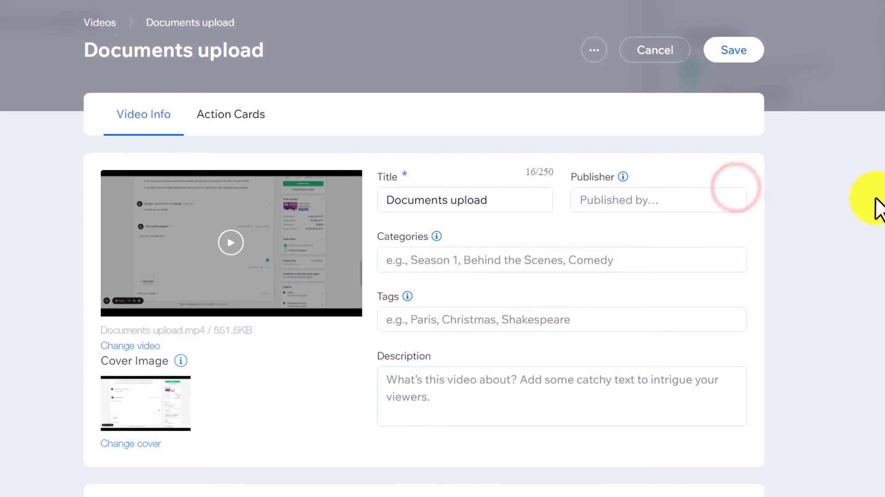
pyautogui.scroll(-3)
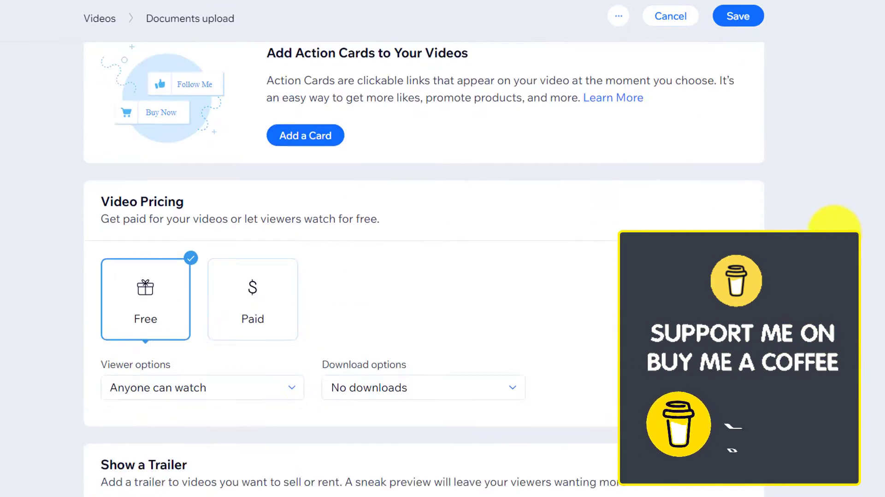
pyautogui.click(145, 299)
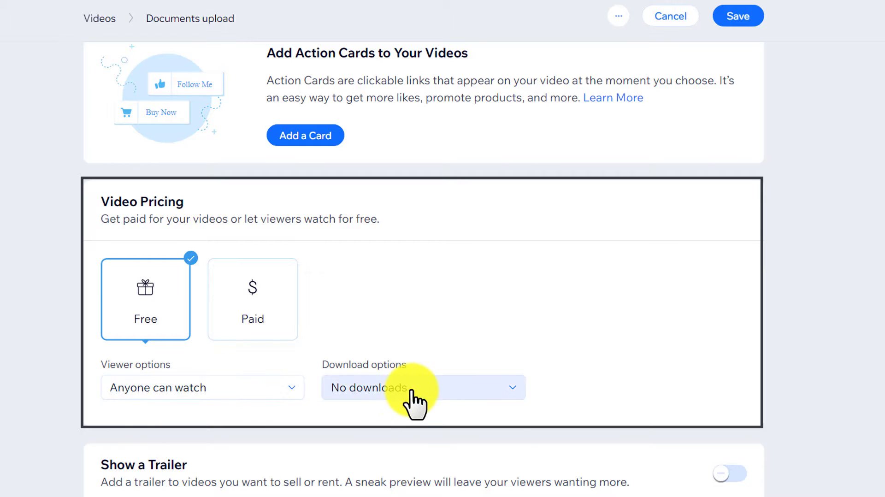
pyautogui.click(422, 387)
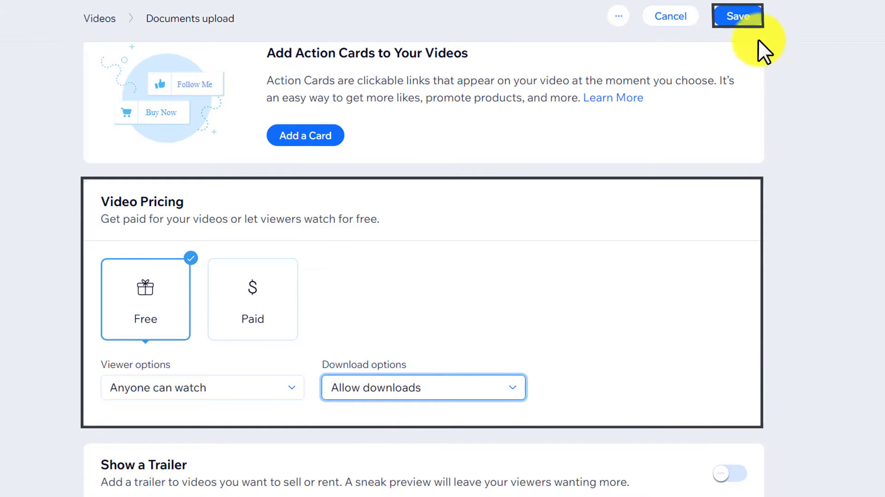
pyautogui.click(737, 15)
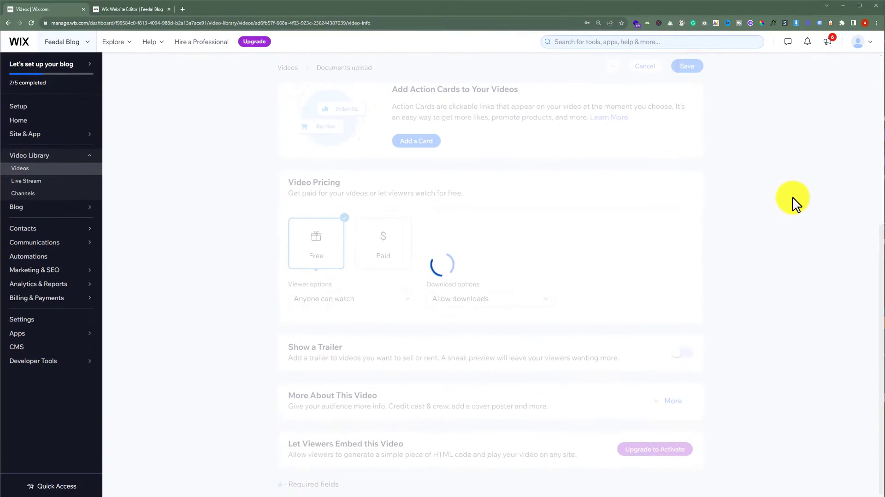
pyautogui.click(686, 67)
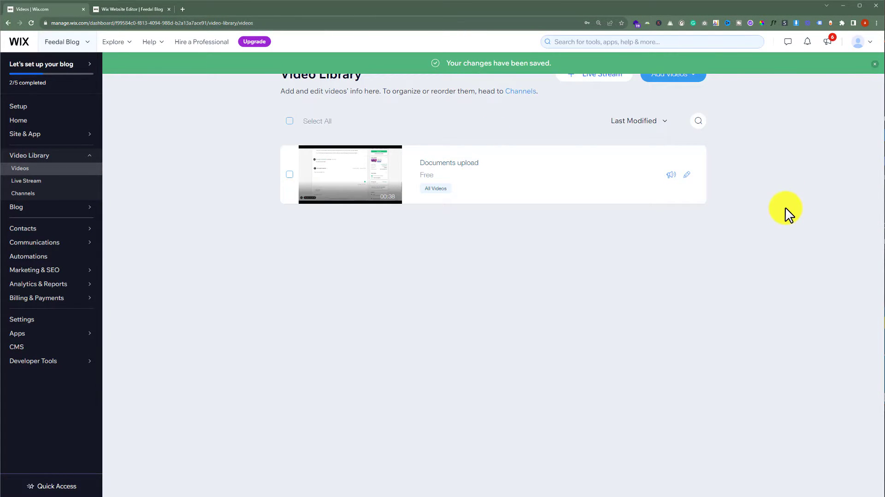
# Step: Back in the editor, add a single video player from Video & Music to the homepage
pyautogui.click(133, 9)
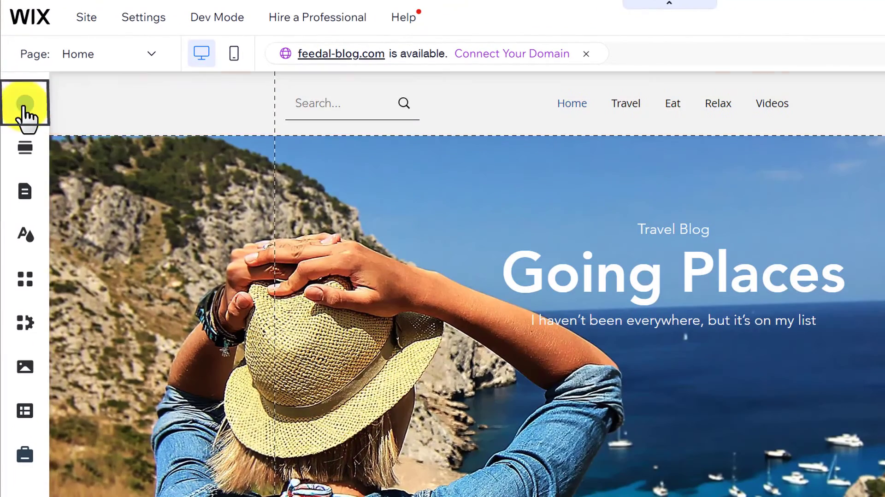
pyautogui.click(25, 103)
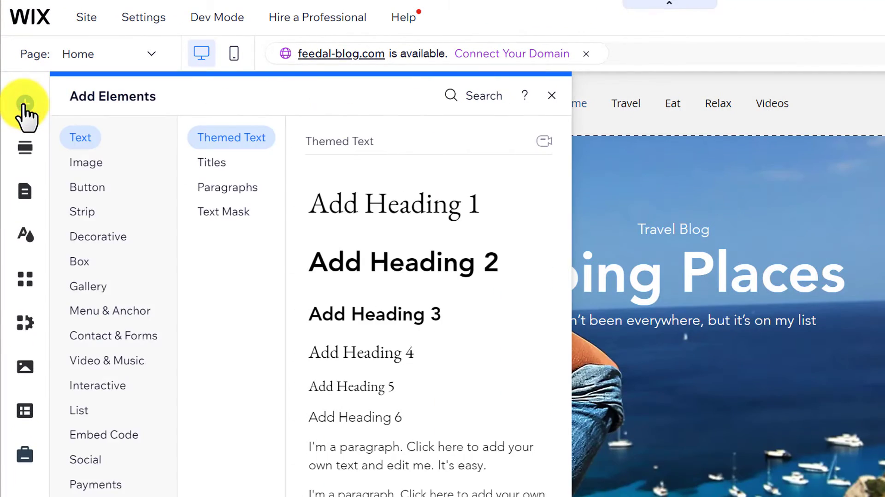
pyautogui.click(107, 361)
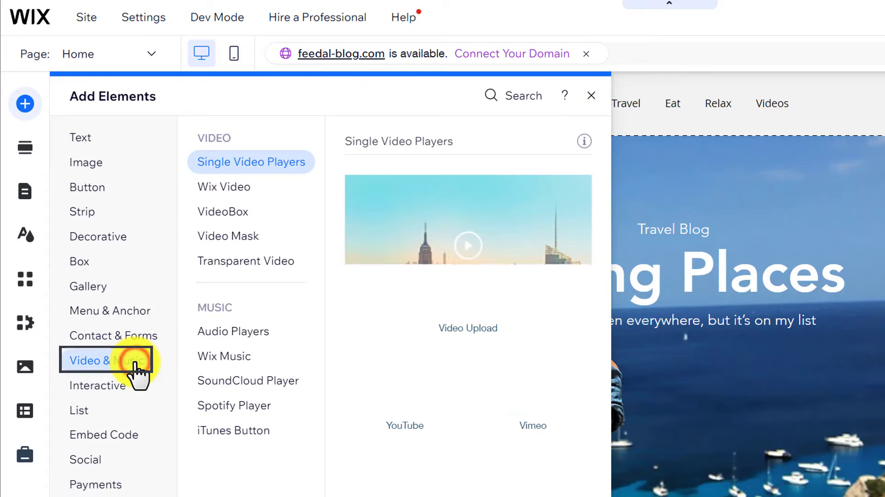
pyautogui.click(107, 360)
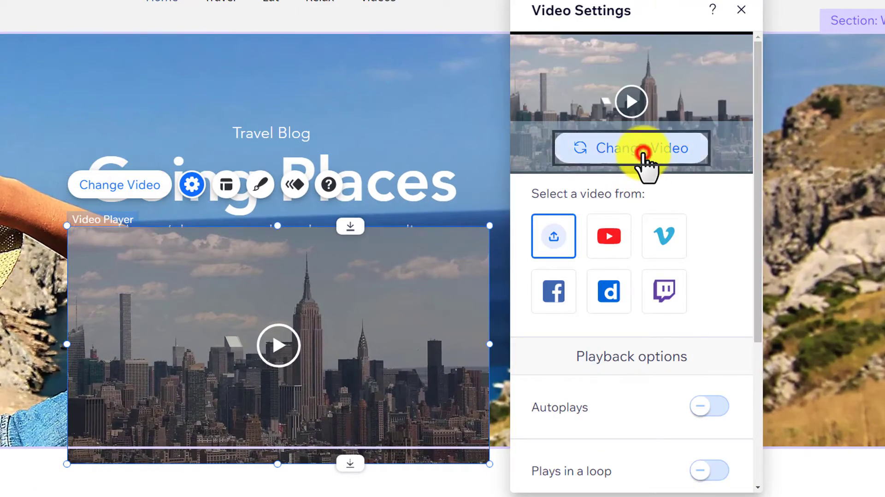
# Step: Replace the player's sample video with the uploaded Documents upload video
pyautogui.click(631, 147)
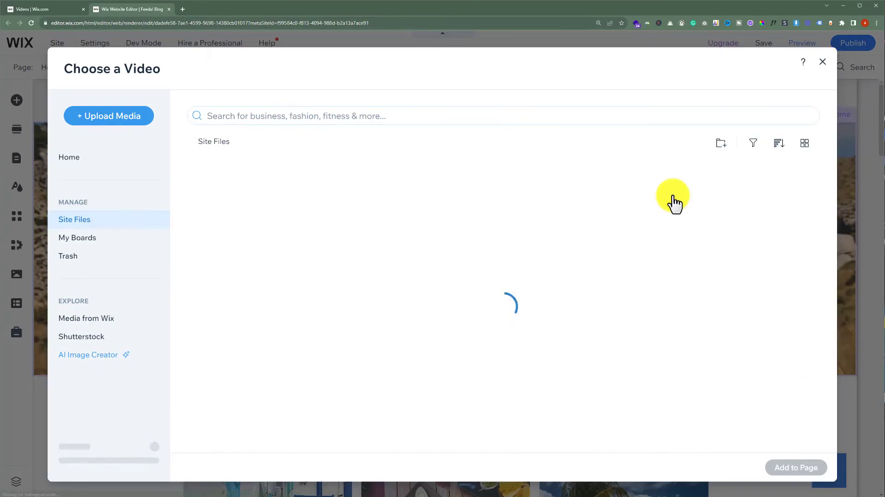
pyautogui.click(108, 116)
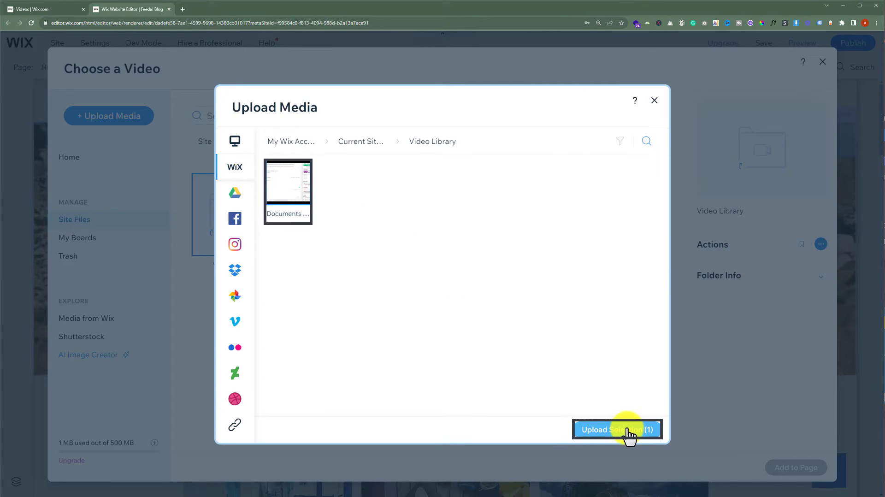
pyautogui.click(616, 429)
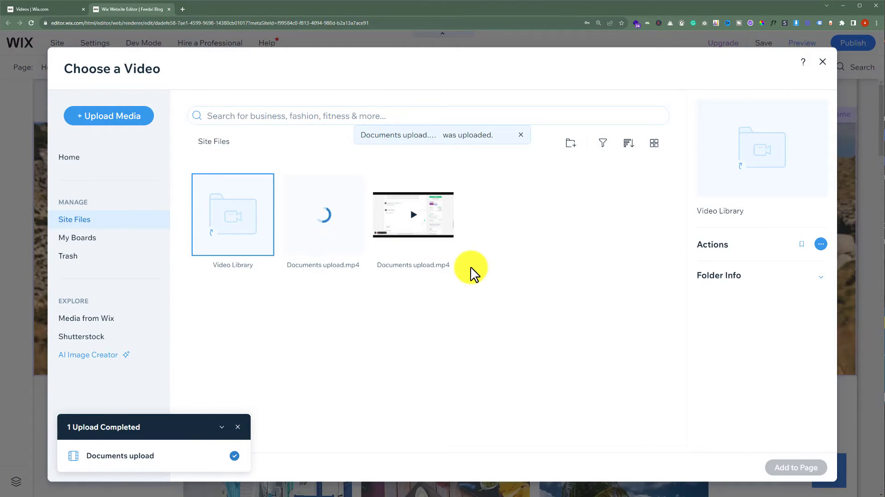
pyautogui.click(323, 215)
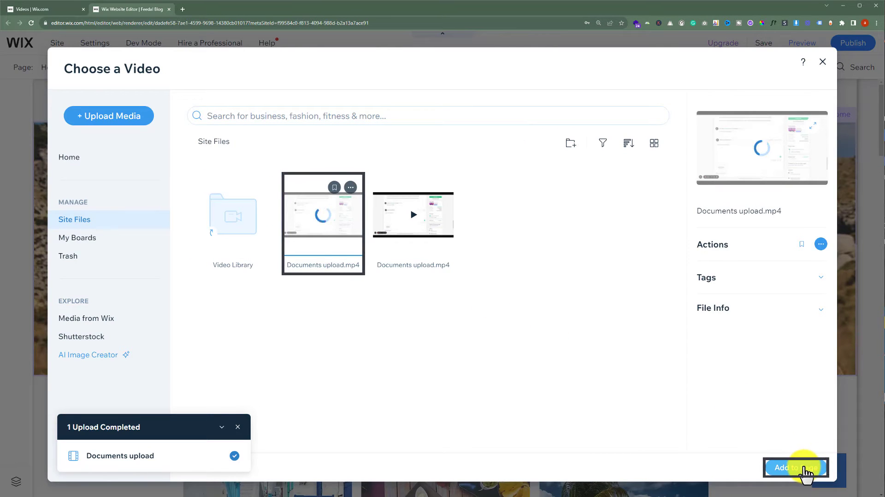
pyautogui.click(795, 468)
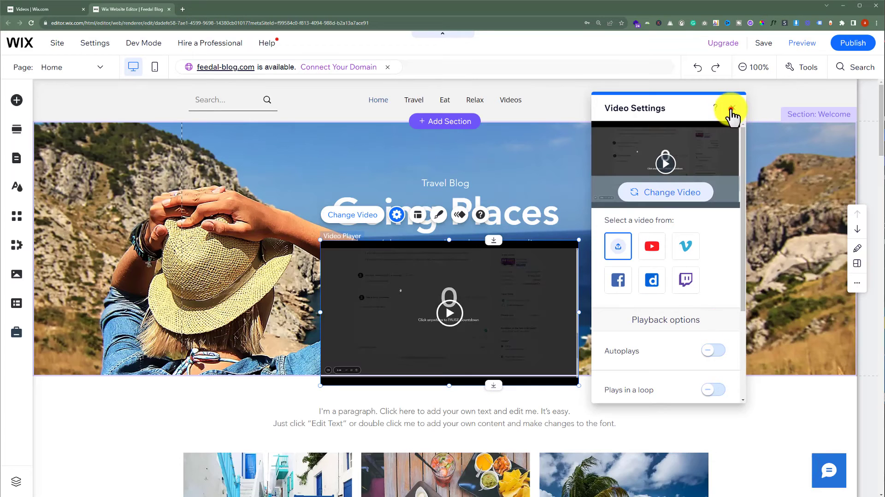
pyautogui.click(732, 108)
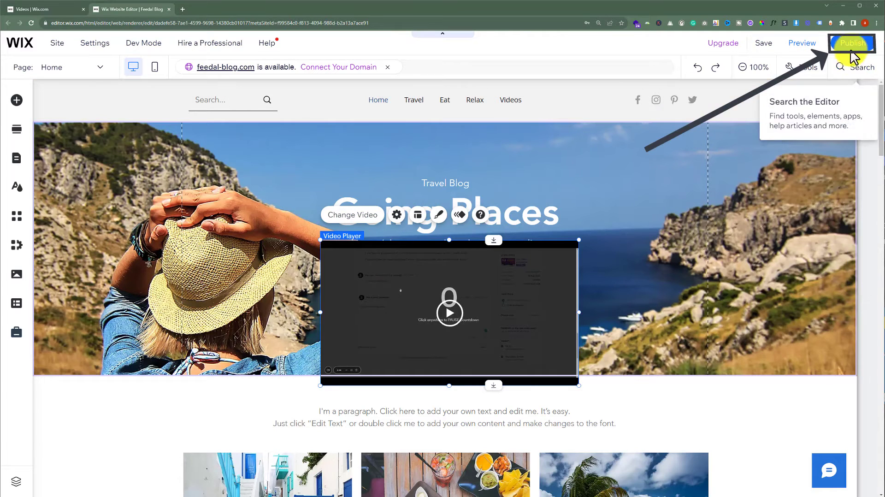
# Step: Publish the site and view the live homepage
pyautogui.click(852, 43)
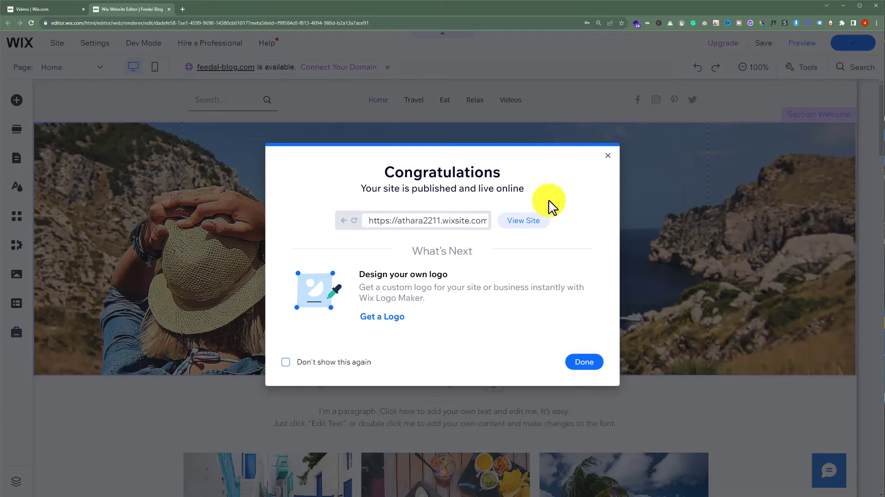
pyautogui.click(522, 220)
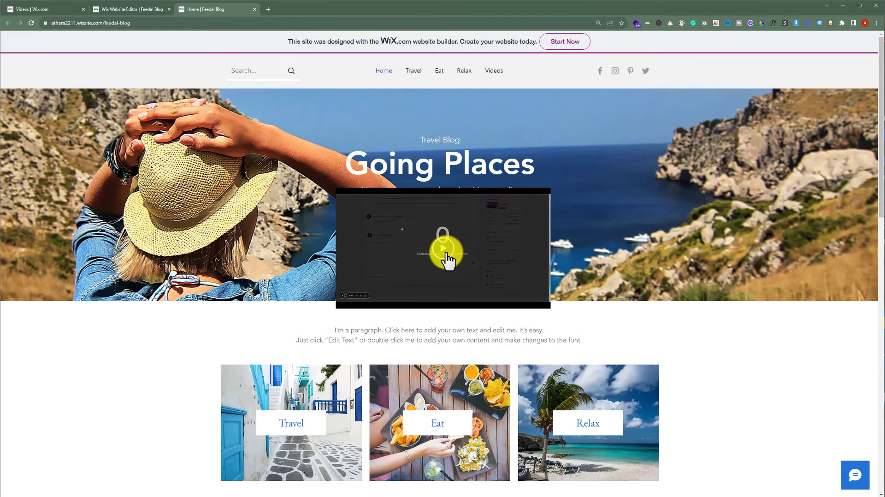
# Step: Play the live video, inspect its .mp4 source URL and load that address in a new tab
pyautogui.click(443, 250)
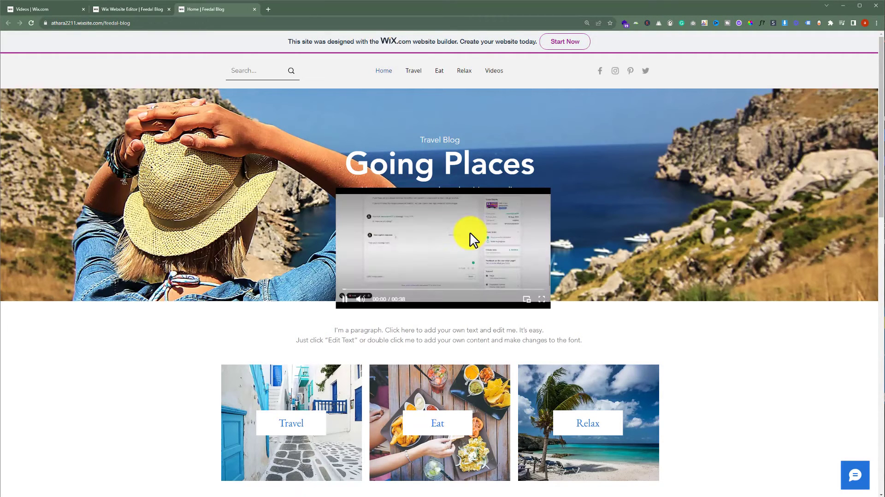
pyautogui.rightClick(679, 220)
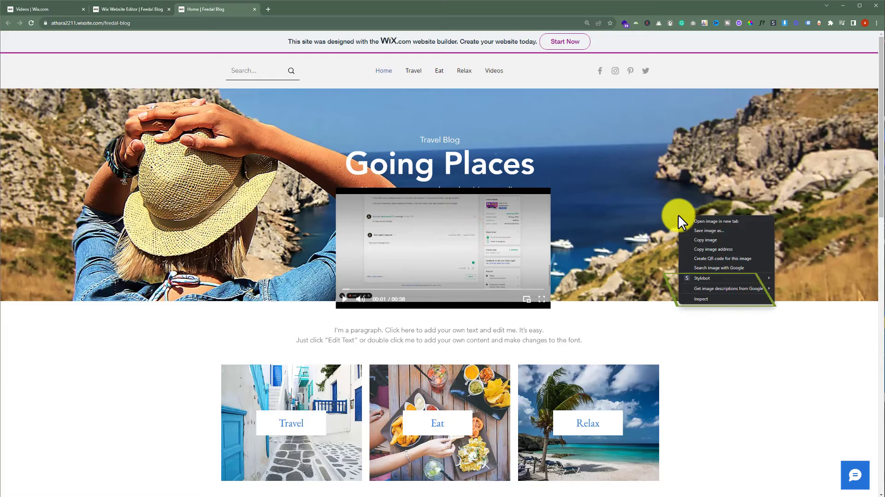
pyautogui.moveTo(718, 302)
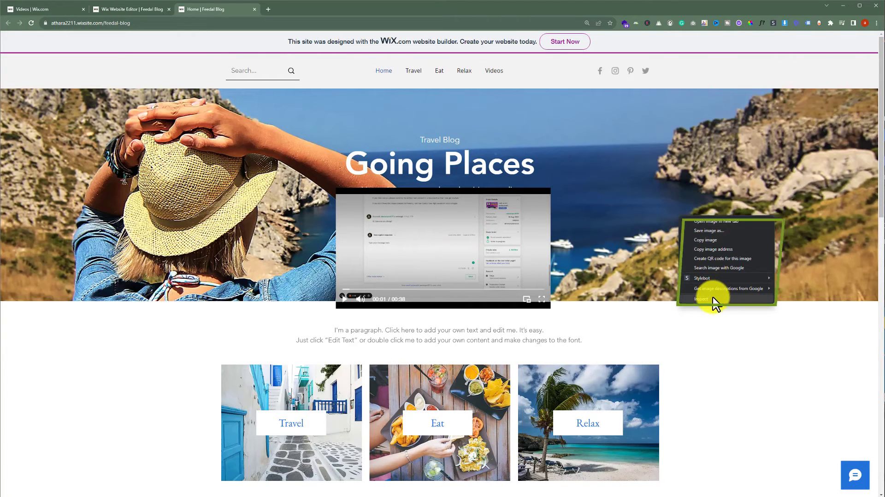
pyautogui.click(701, 299)
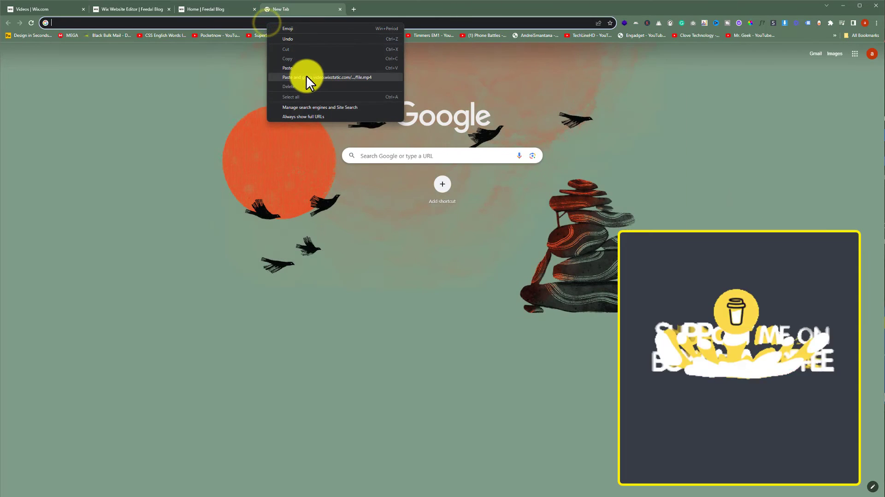
pyautogui.click(316, 78)
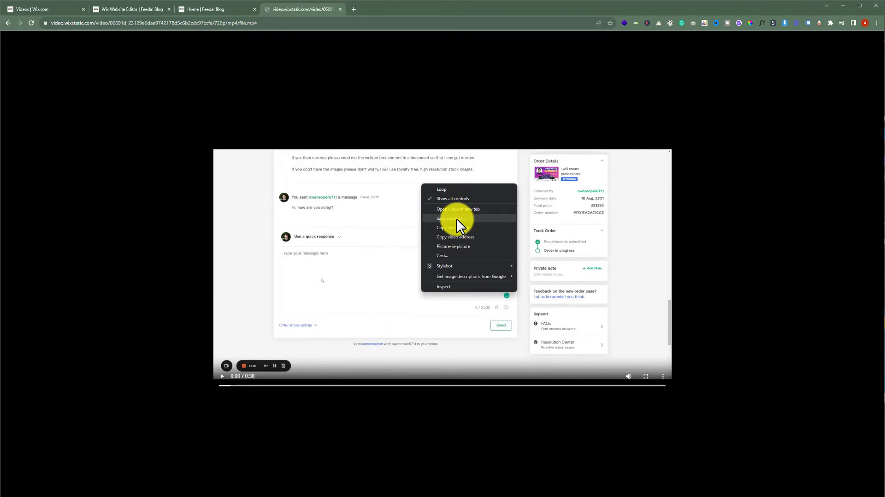
# Step: Start saving the video to the computer as file.mp4 via Save video as
pyautogui.click(446, 219)
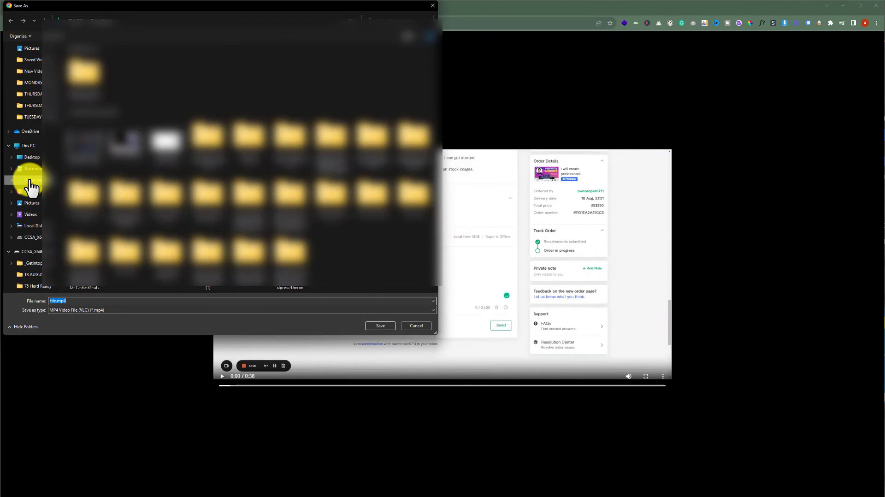